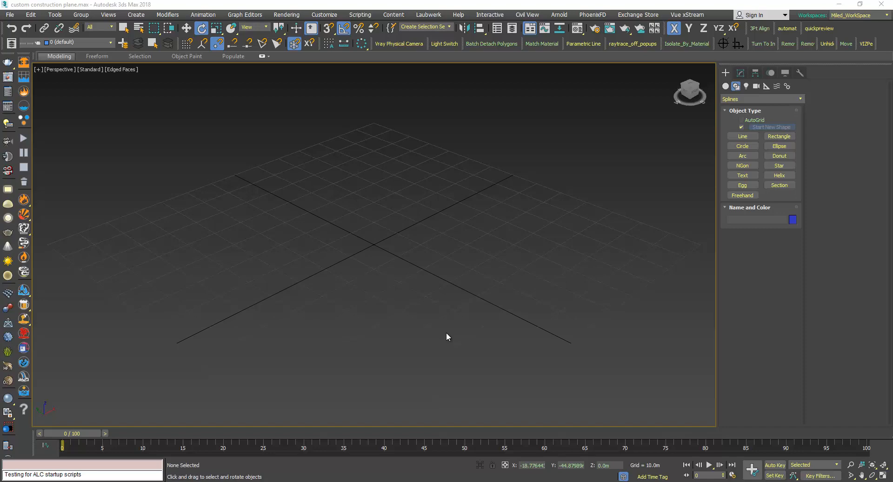
mouse_move(404, 306)
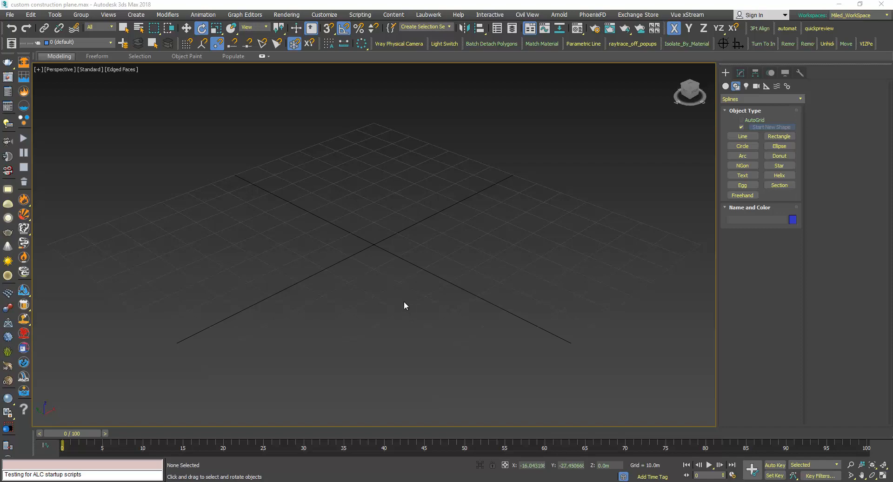
Try out Box and Teapot from Standard Primitives, then delete the test objects.
scroll(down, 3)
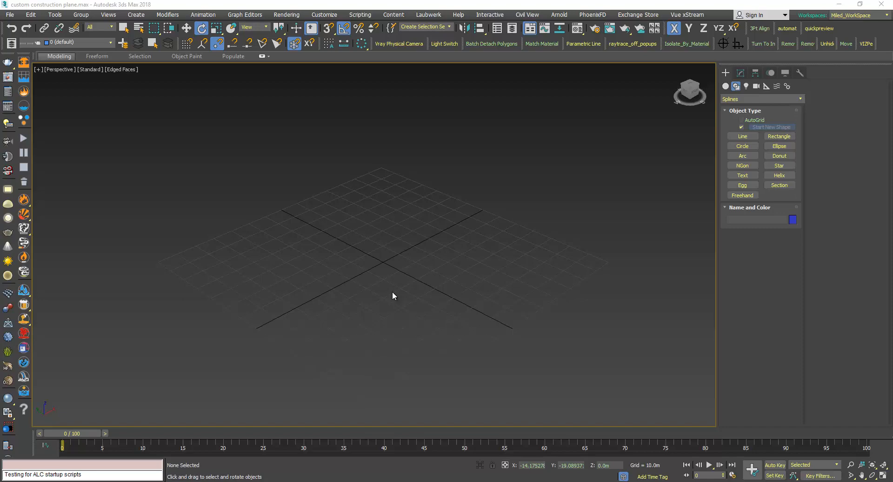
mouse_move(407, 273)
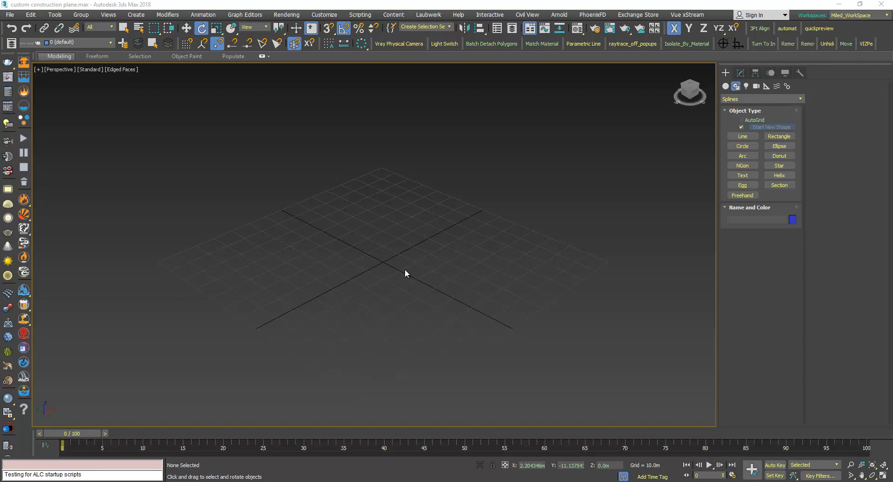
click(725, 86)
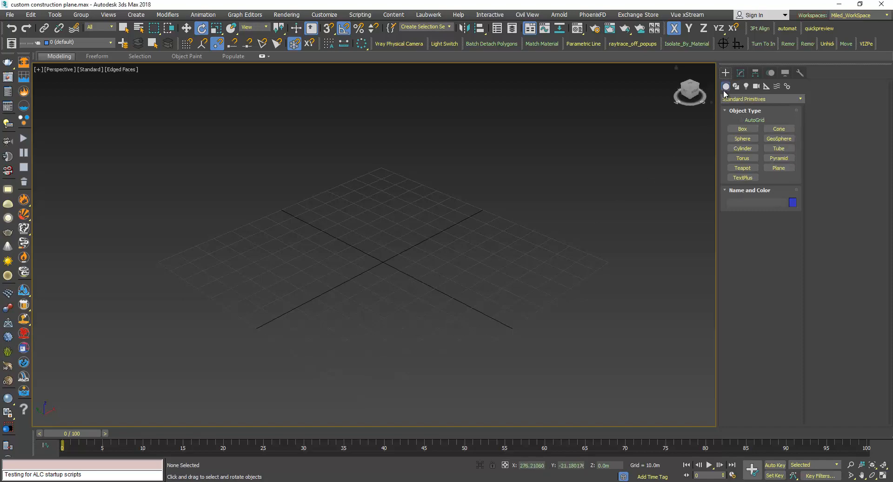
click(742, 128)
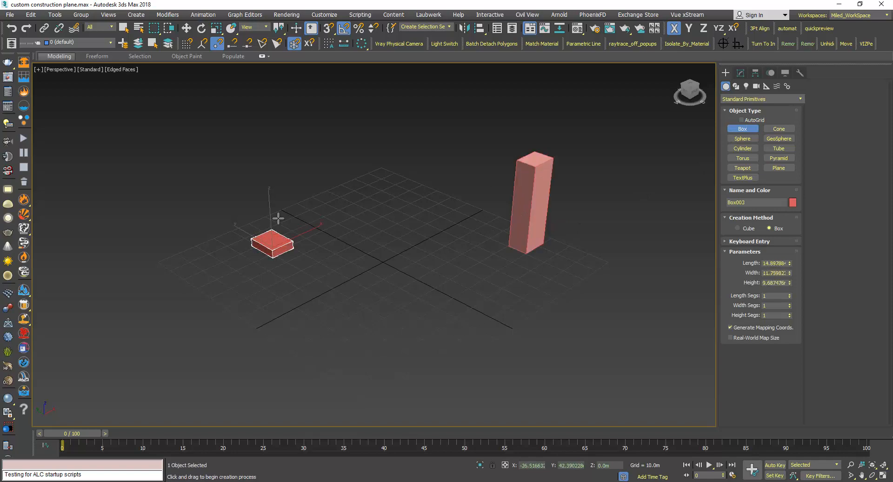
click(742, 167)
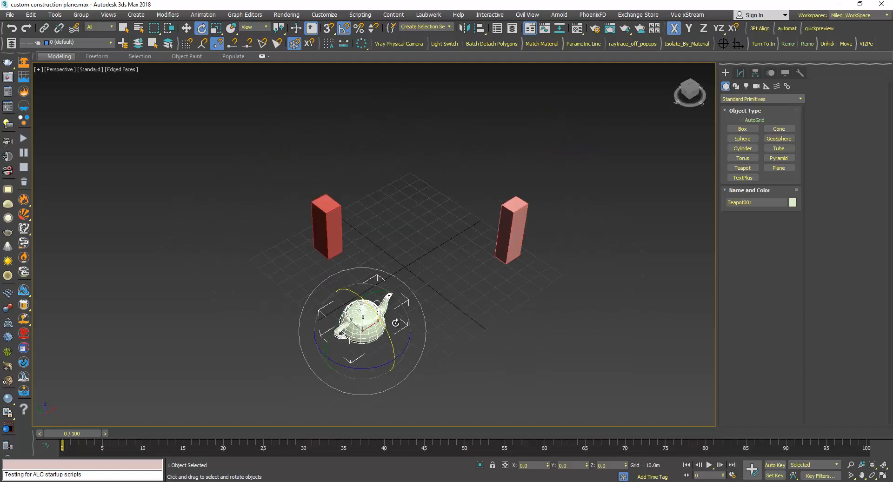
key(Delete)
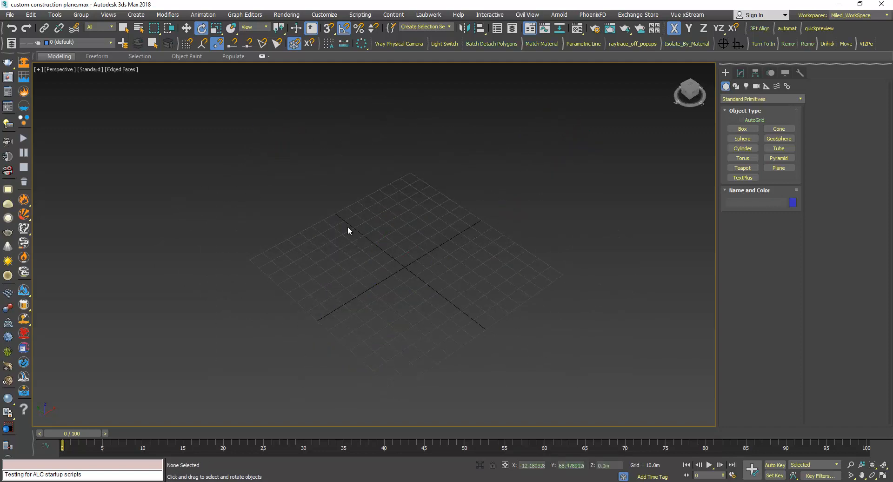
Create a Grid helper (Grid001) from Helpers > Standard and frame it in the viewport.
click(766, 86)
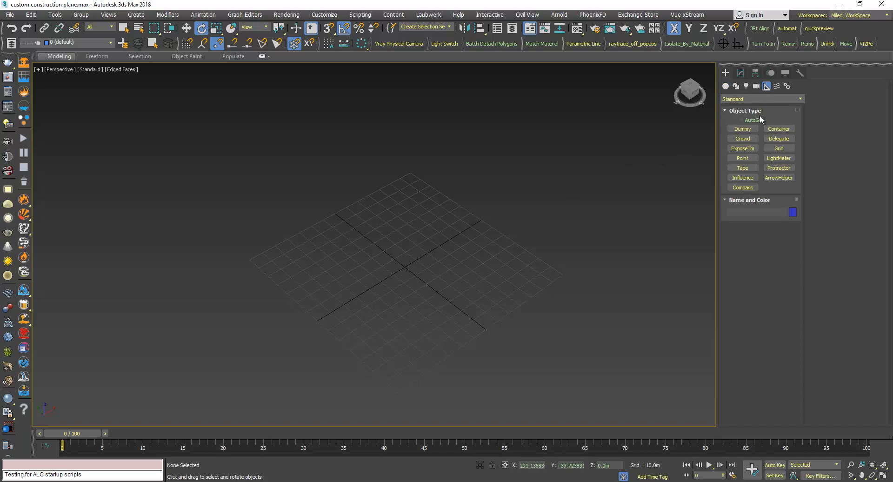
click(779, 147)
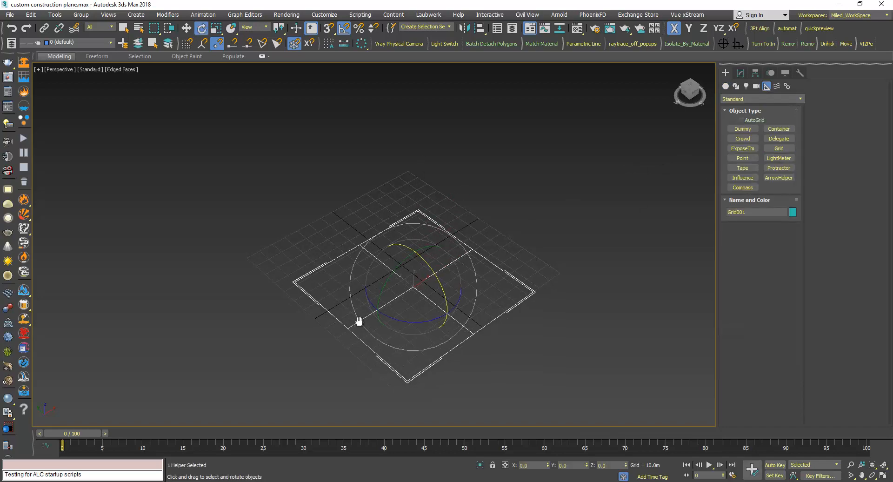
drag(357, 321, 402, 289)
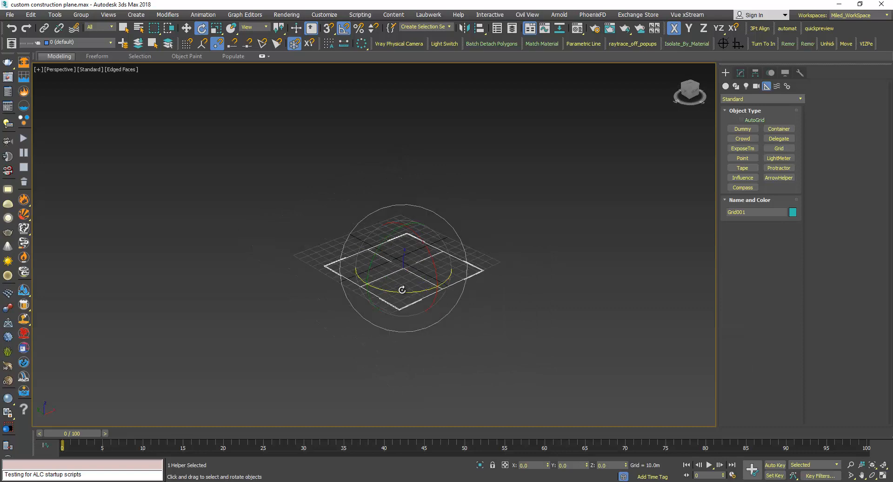
drag(402, 290, 430, 311)
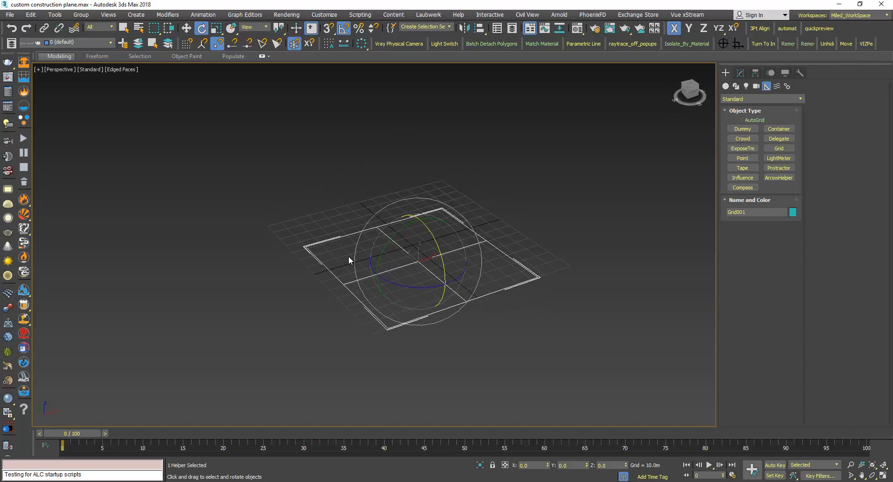
Activate Grid001 as the construction plane via its right-click quad menu.
right_click(350, 260)
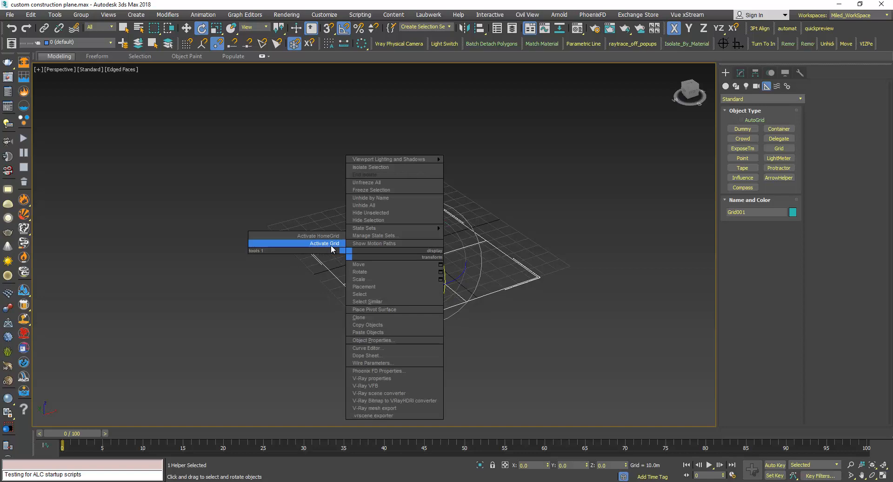
click(324, 243)
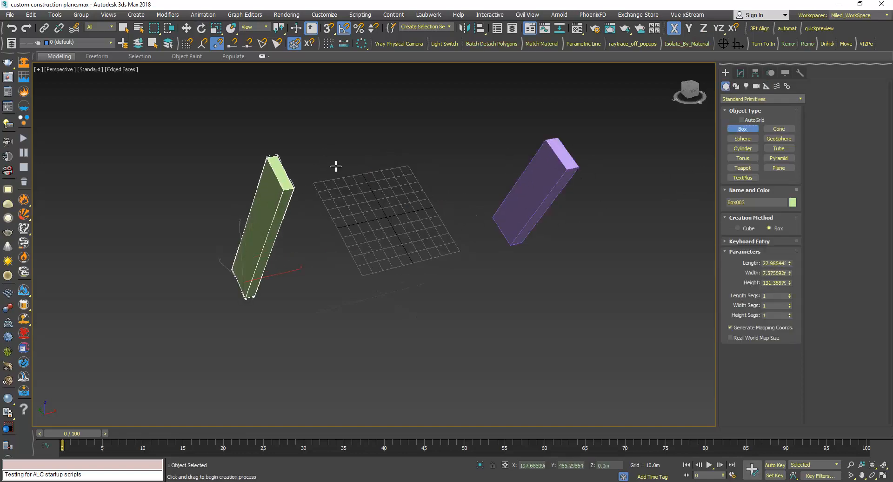
Create Teapot001 on the active grid and move it between the two boxes.
click(742, 168)
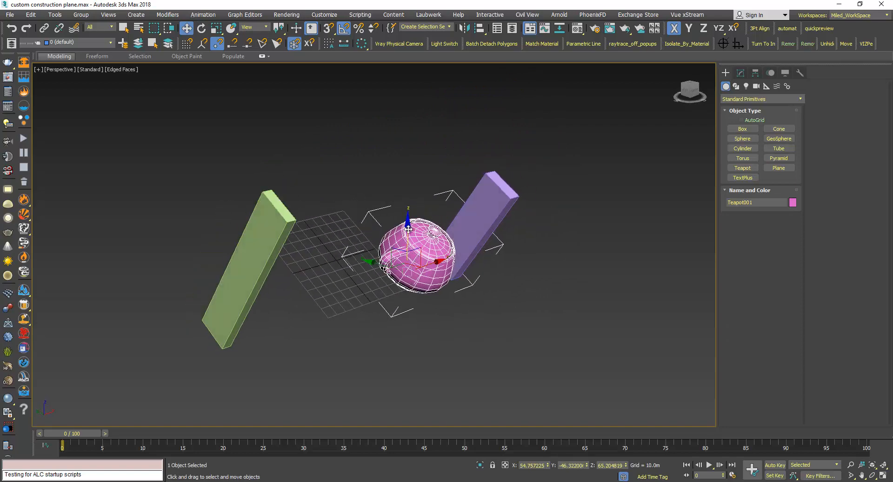
click(202, 27)
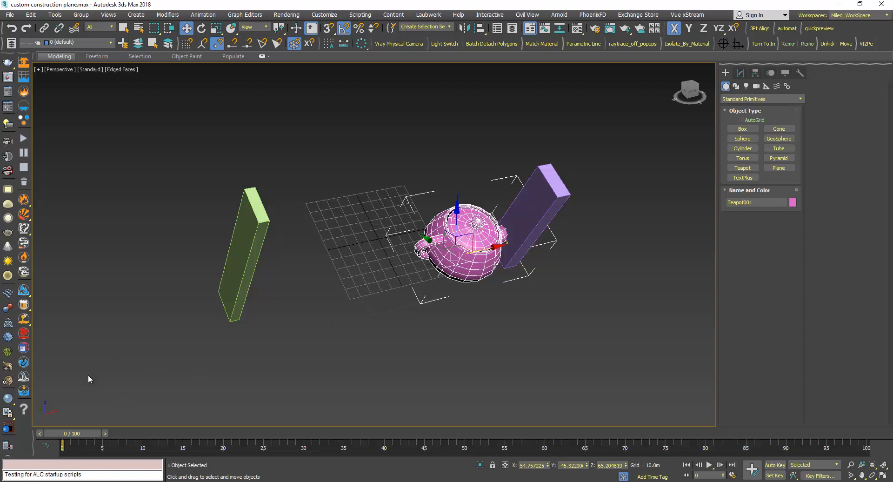
mouse_move(328, 306)
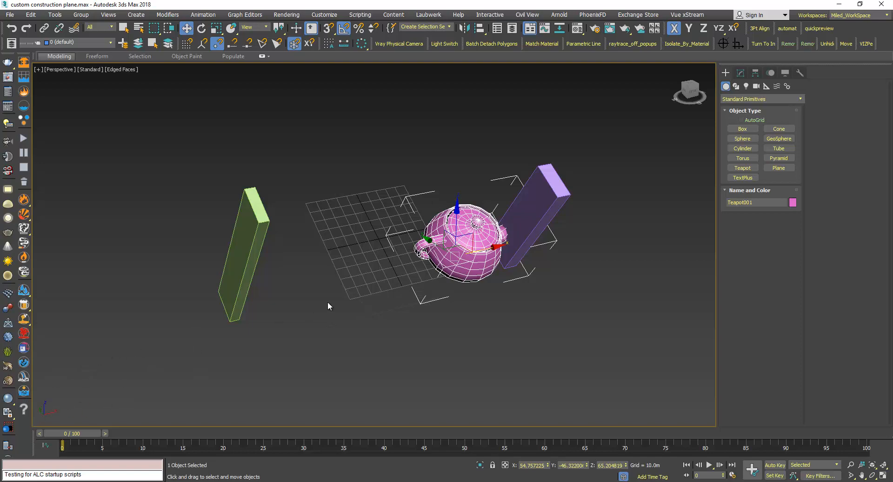
drag(327, 305, 287, 306)
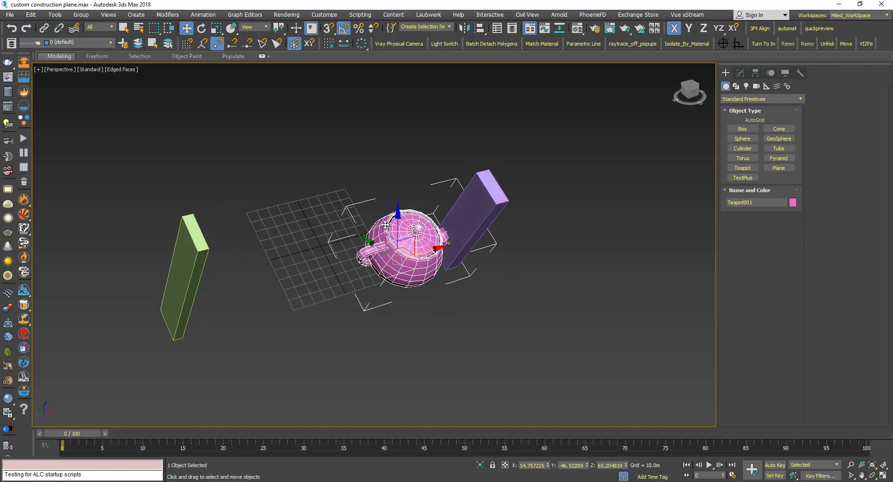
mouse_move(257, 27)
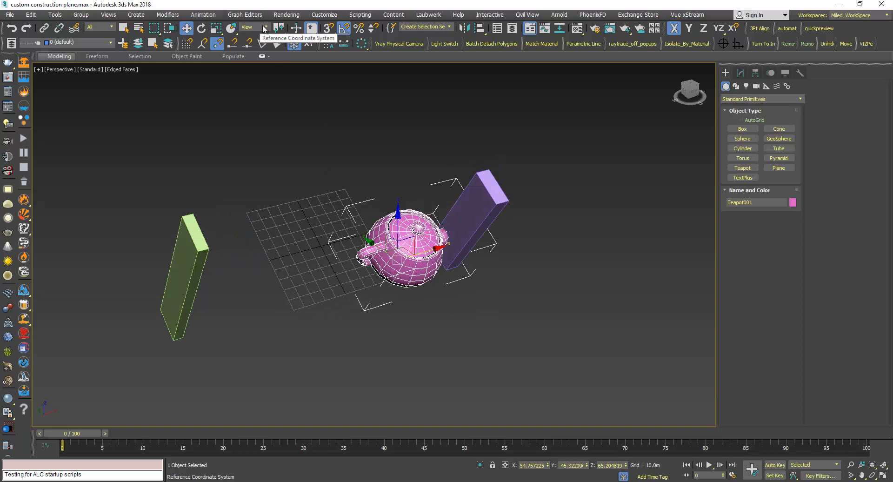
Set the Reference Coordinate System to Grid so transforms follow Grid001's axes.
click(265, 27)
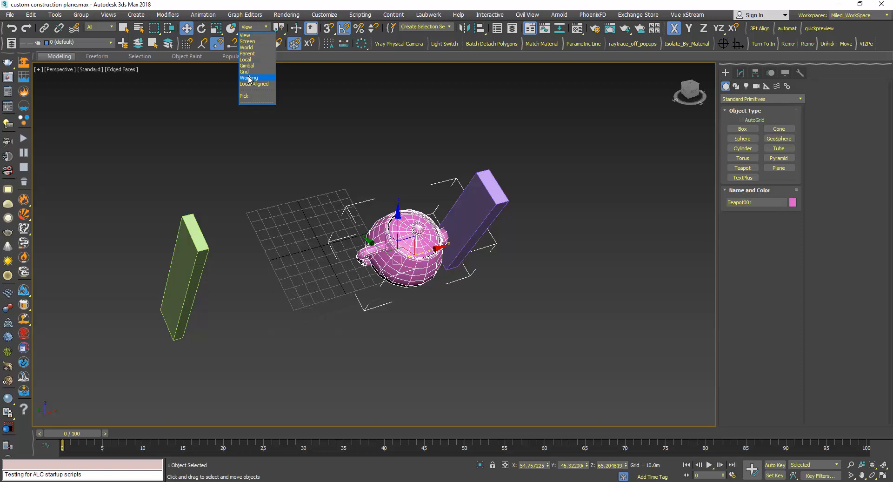
click(247, 78)
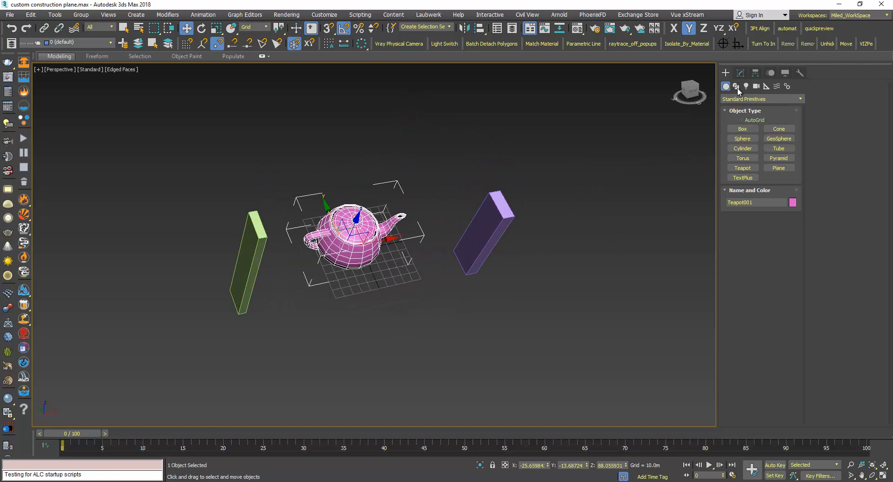
Draw Line001 as a spline starting on the custom grid beside the teapot.
click(734, 86)
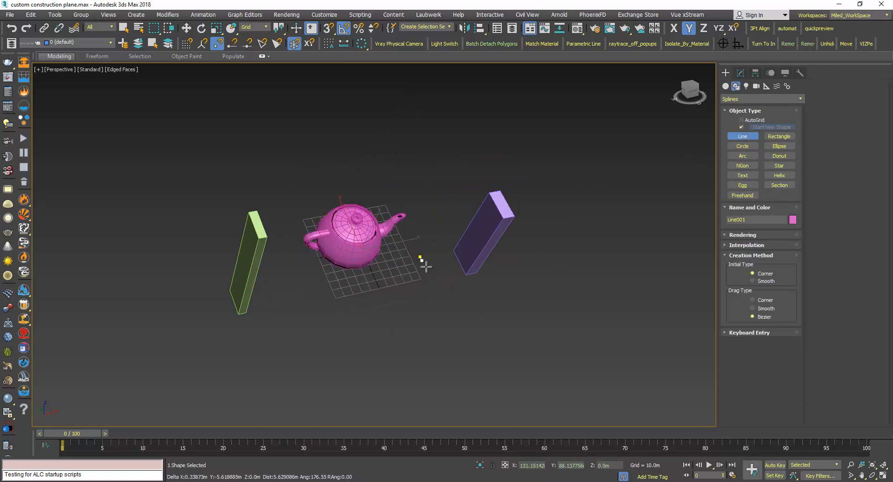
drag(419, 256, 443, 303)
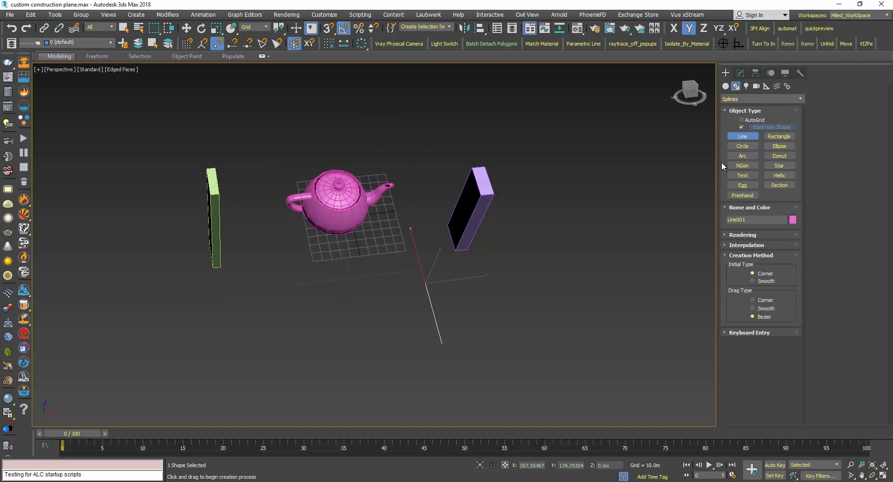
drag(493, 274, 613, 260)
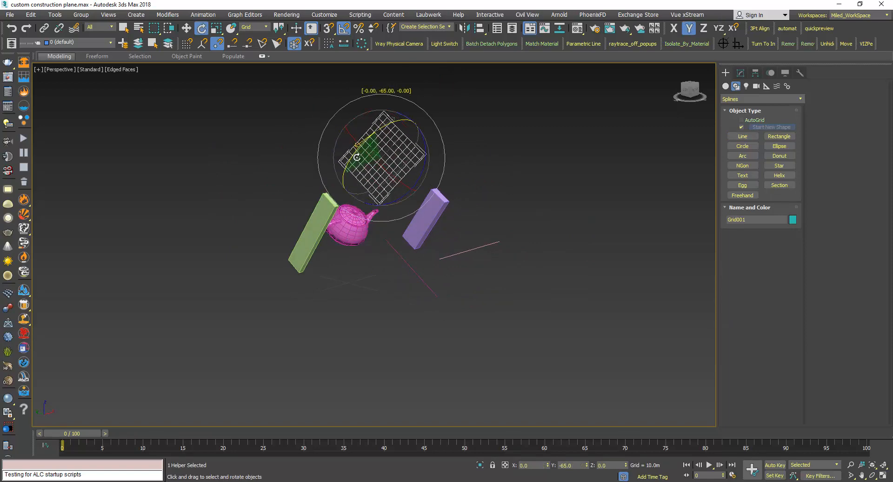
Create orange boxes standing on the tilted Grid001, then select the grid.
click(760, 98)
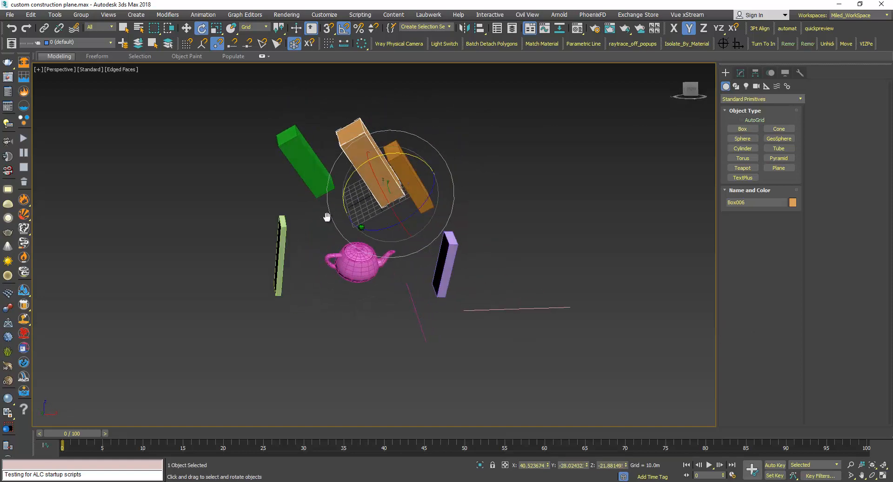
drag(327, 217, 300, 197)
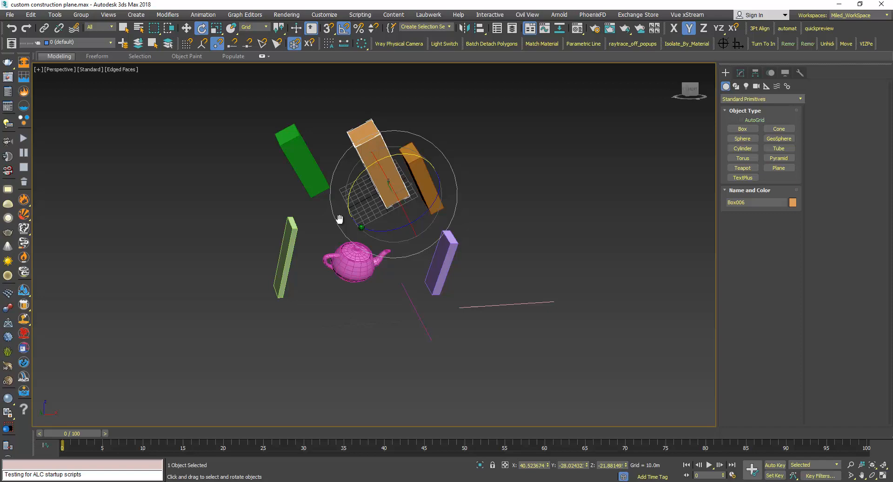
click(412, 318)
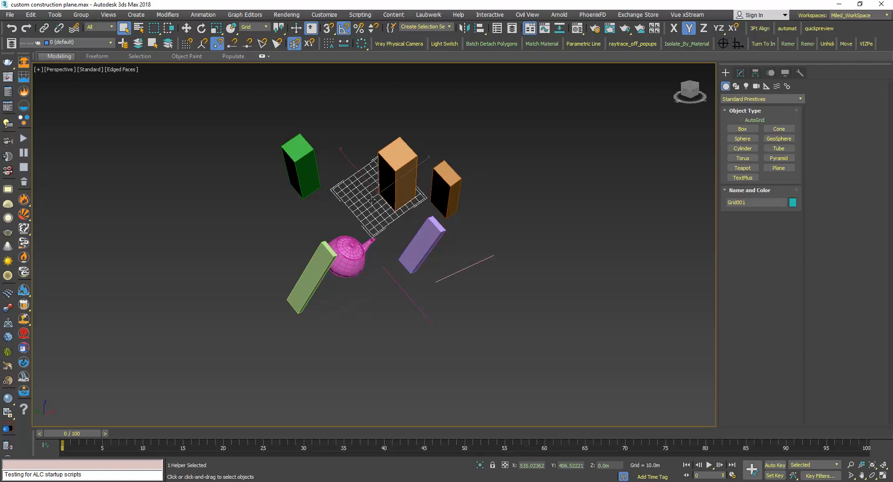
mouse_move(367, 199)
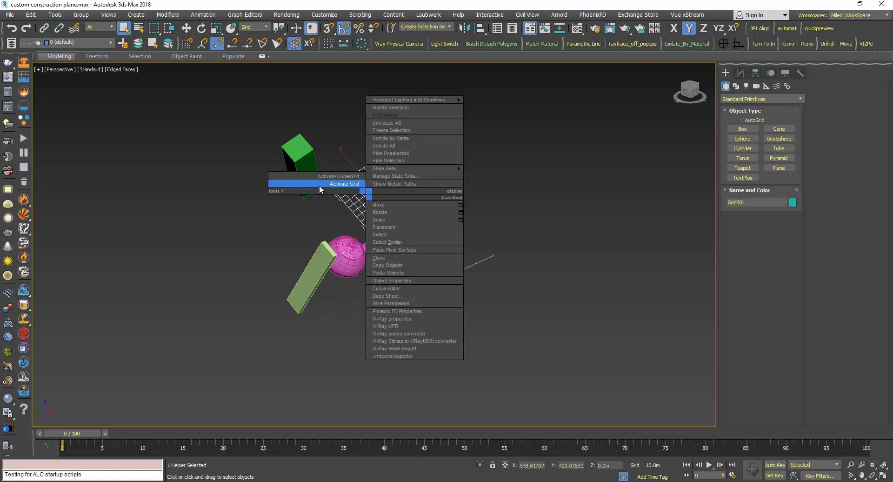
mouse_move(333, 175)
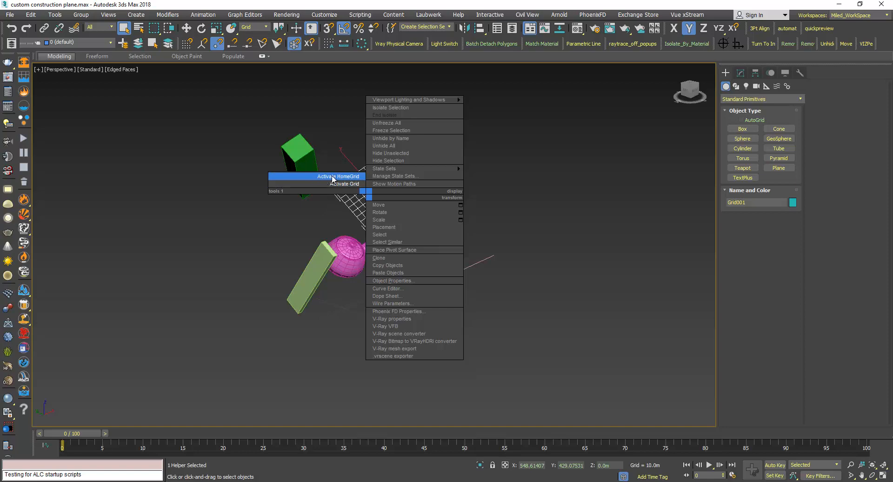
Choose Activate HomeGrid from the quad menu to restore the home construction plane.
click(335, 175)
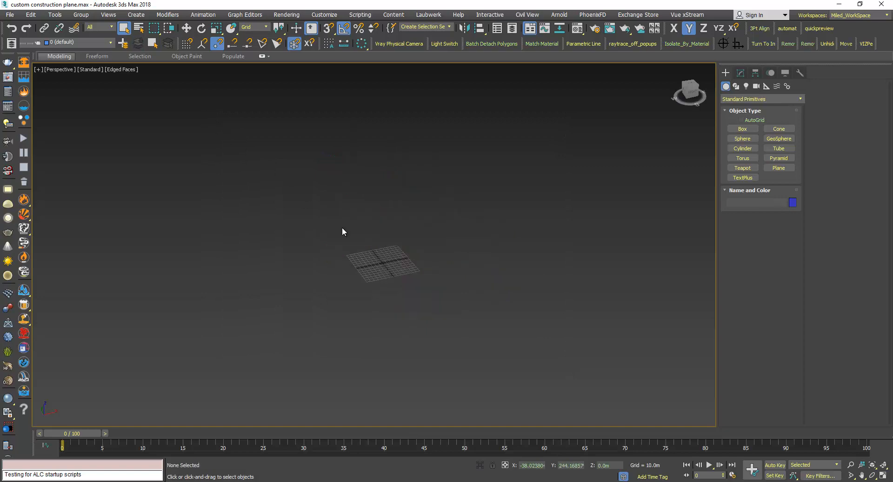
Set the Reference Coordinate System back to View.
click(265, 27)
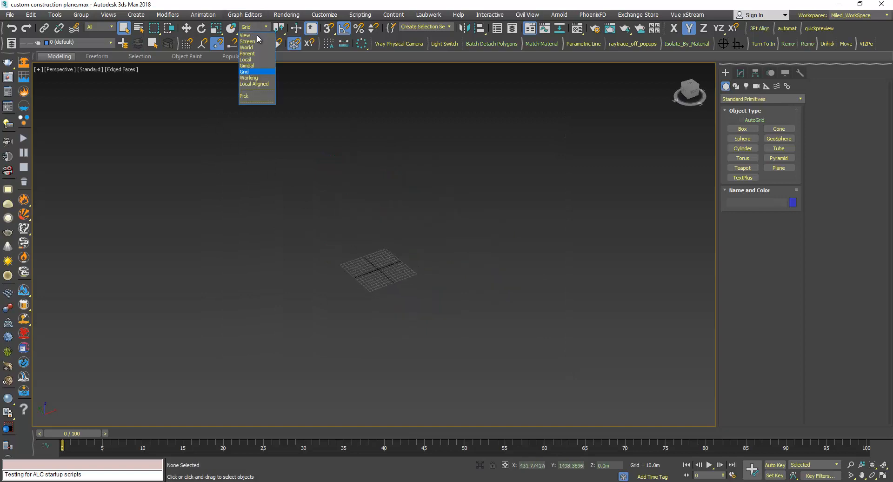
click(777, 167)
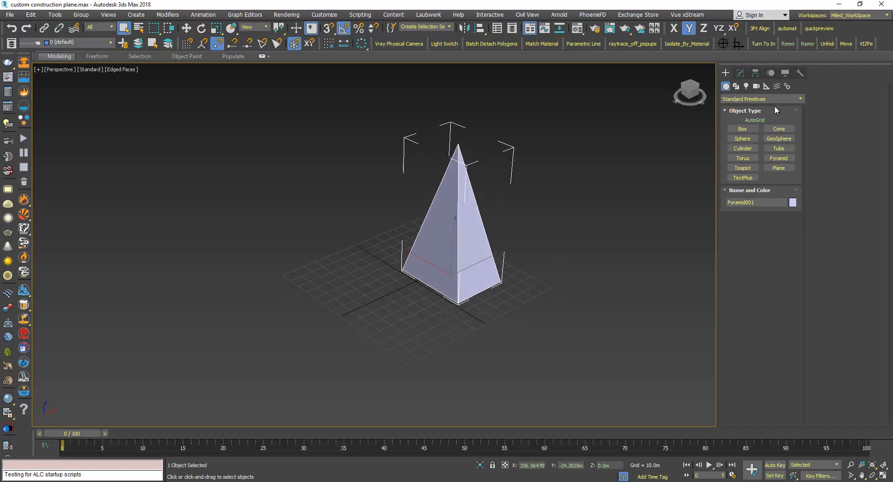
With AutoGrid enabled, create Grid002 lying flat on a face of the pyramid.
click(766, 86)
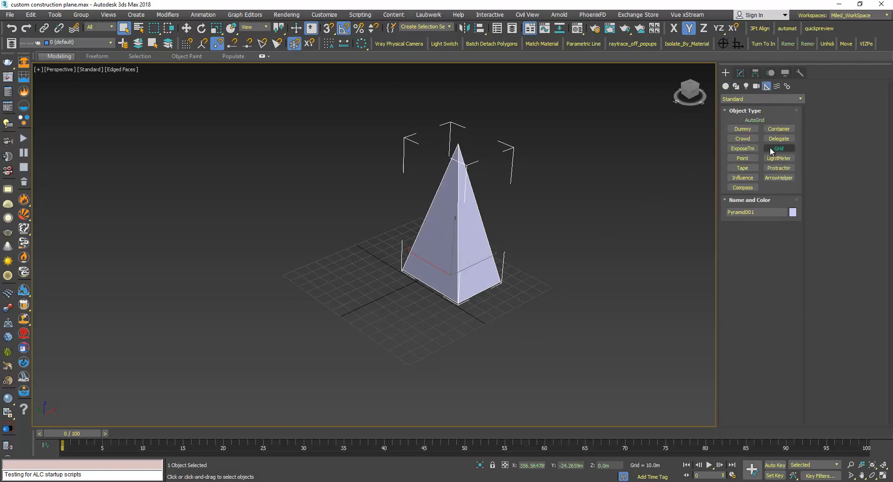
click(777, 148)
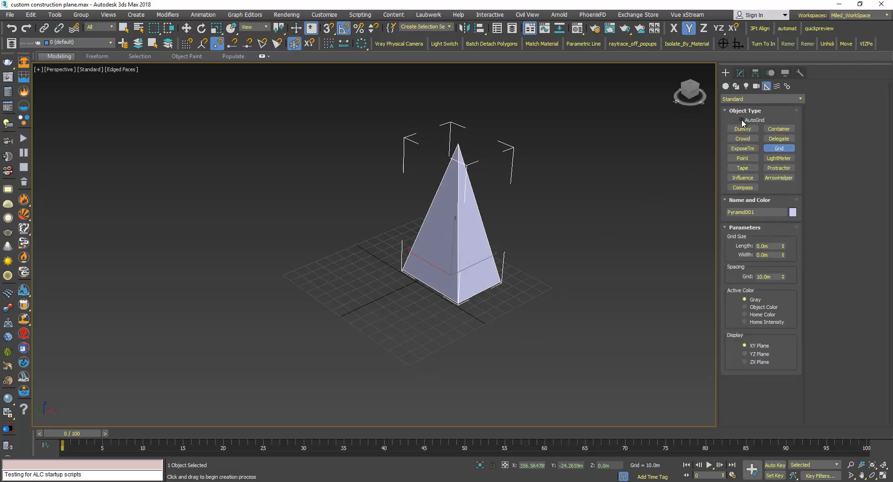
click(741, 120)
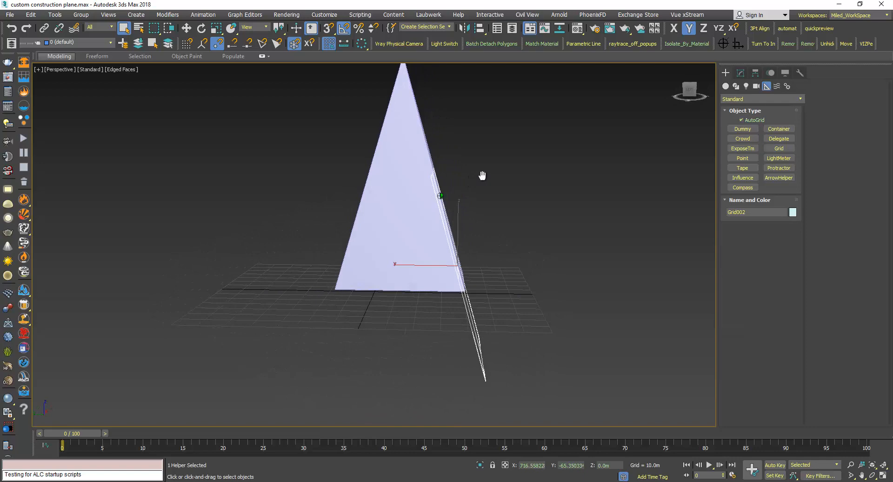
drag(483, 175, 428, 175)
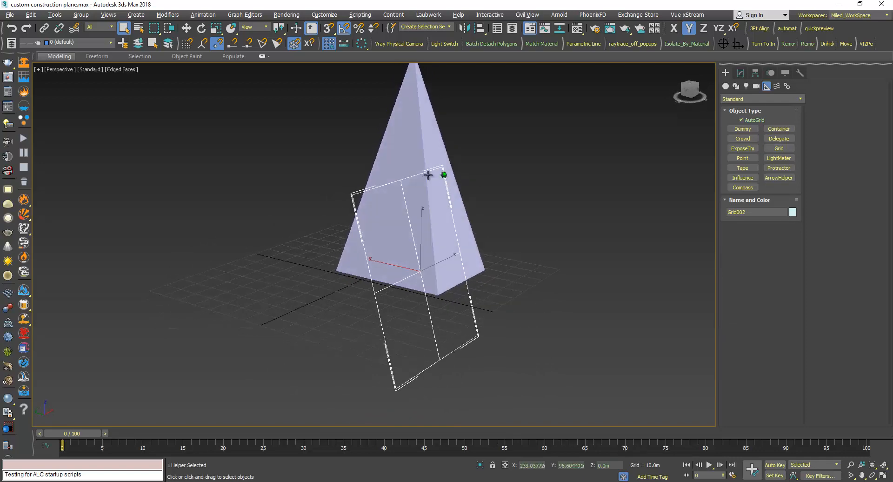
Activate Grid002 as the construction plane via its quad menu.
right_click(427, 175)
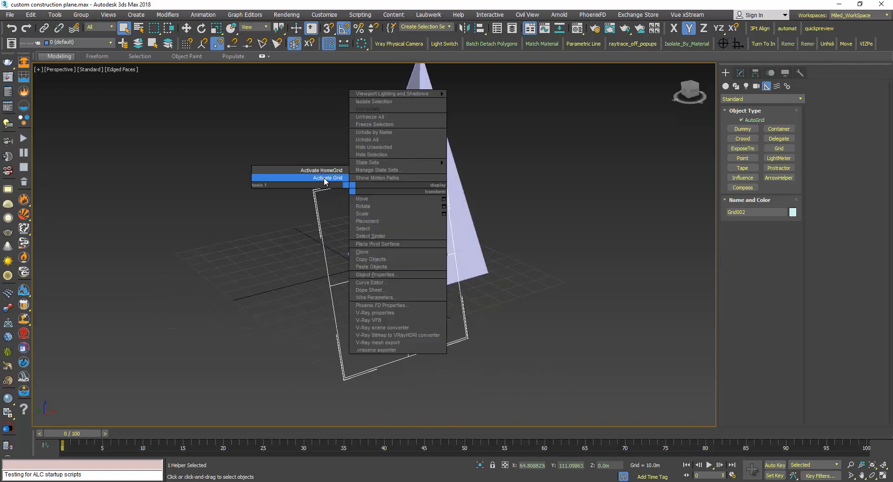
click(328, 177)
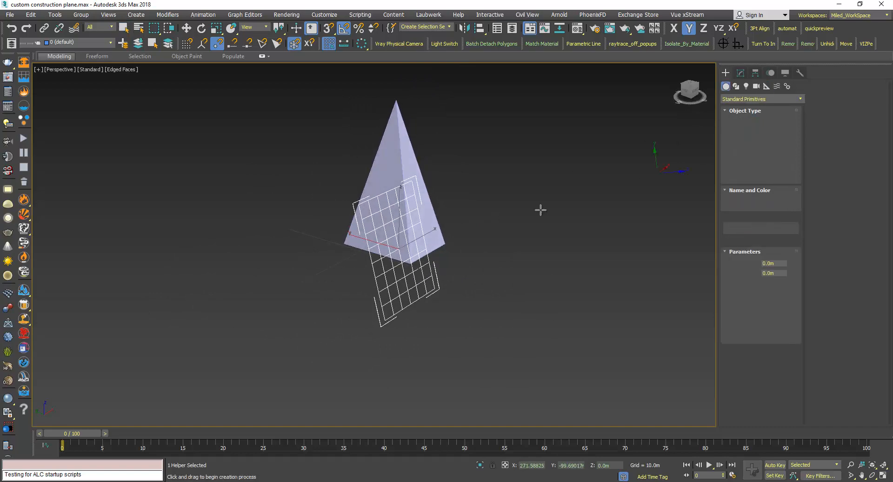
Create a box and then a teapot, Teapot001, resting on the pyramid's face-aligned grid.
click(742, 128)
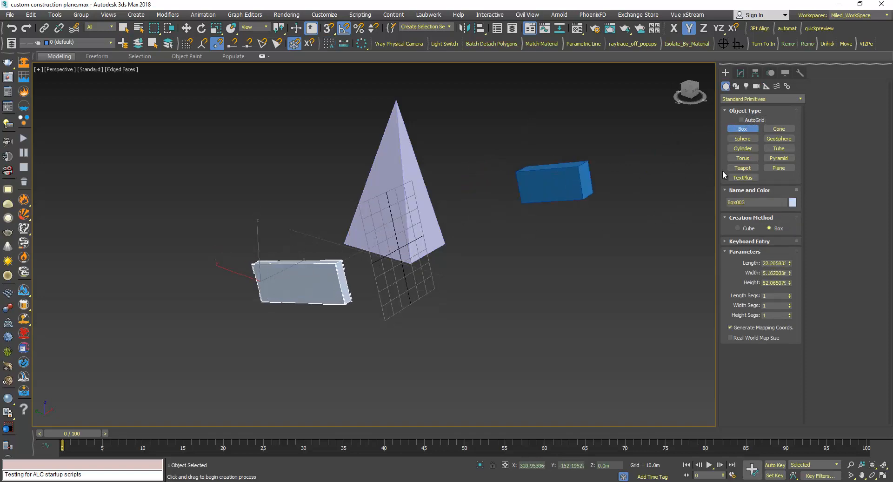
click(742, 167)
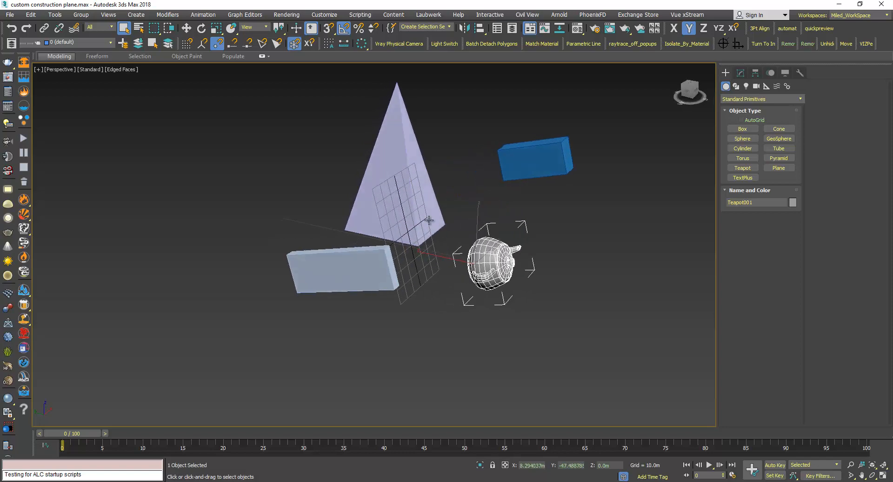
mouse_move(253, 240)
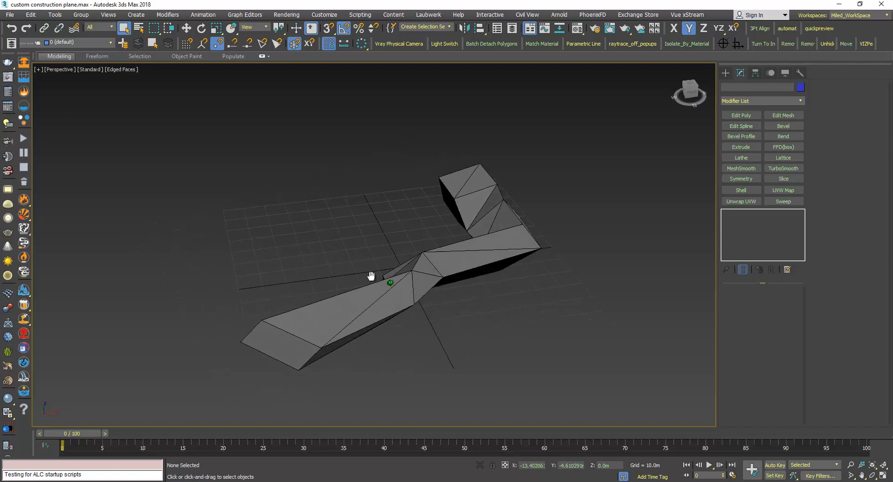
Enter Polygon level on Box001 and pick its flat end face, inspecting it from around the mesh.
drag(370, 275, 357, 287)
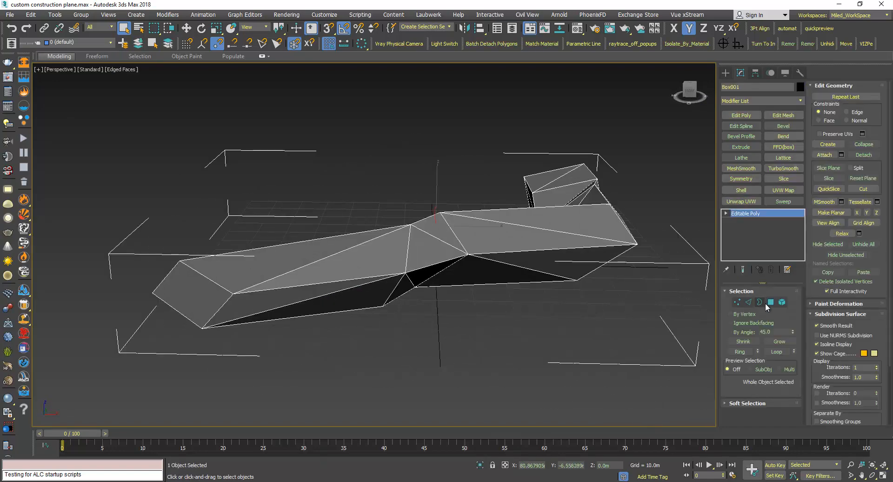
click(770, 302)
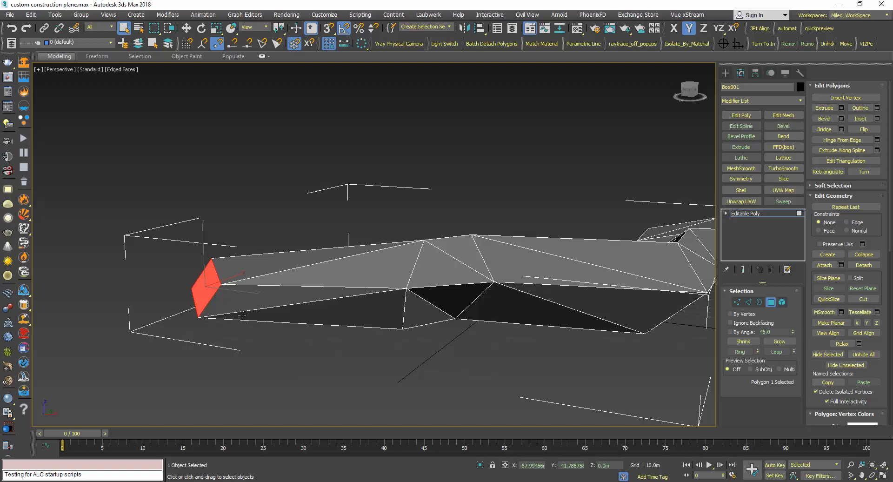
mouse_move(461, 296)
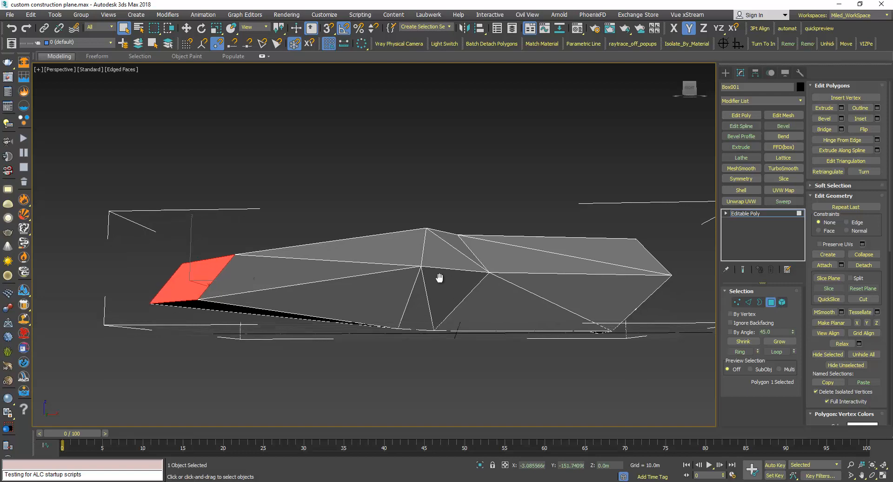
drag(437, 277, 441, 273)
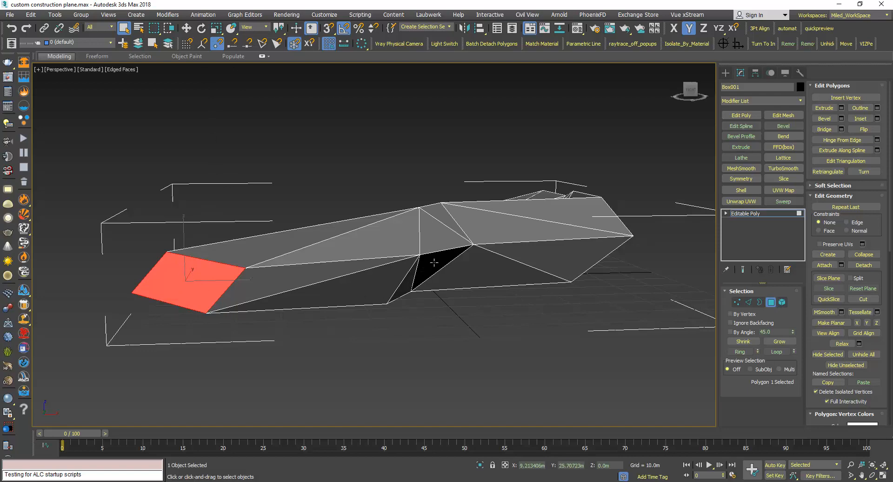
drag(433, 263, 415, 273)
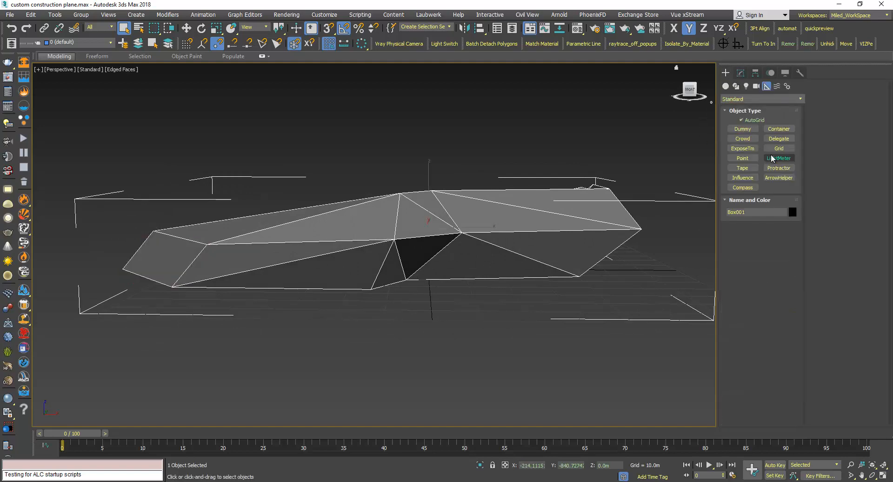
Place an AutoGrid grid helper flat on Box001's dark face and show its parameters in Modify.
click(778, 148)
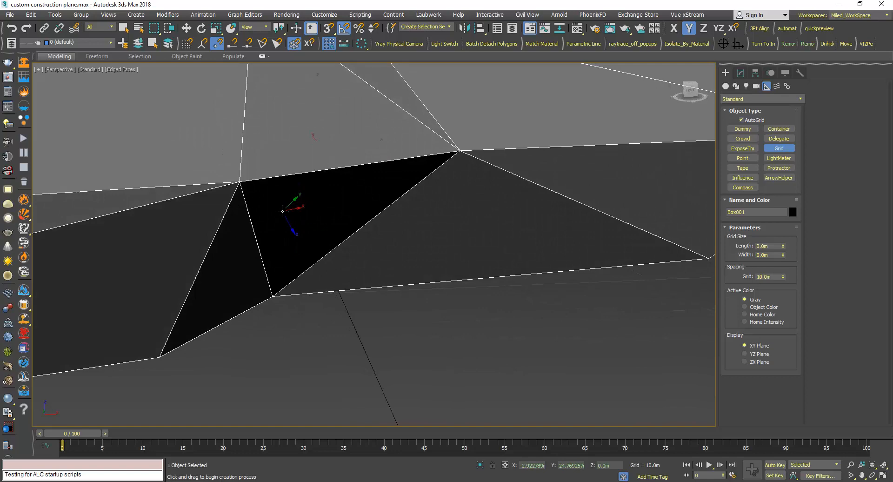
drag(282, 211, 584, 78)
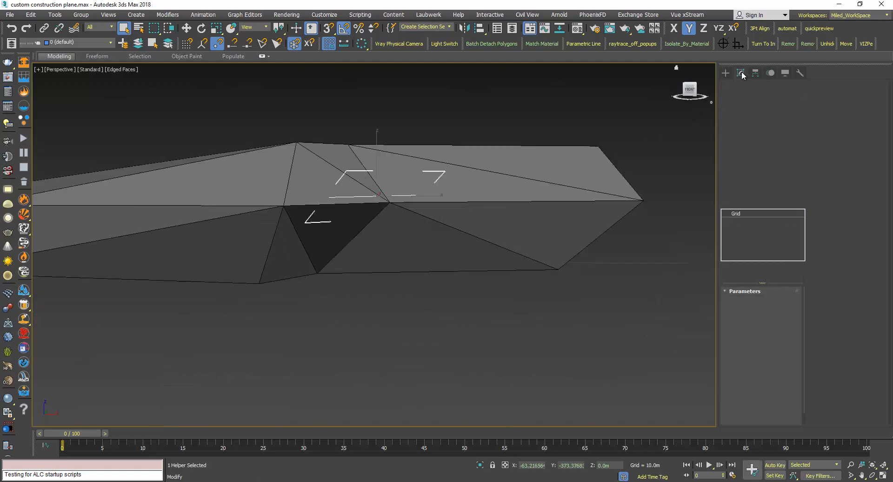
click(740, 73)
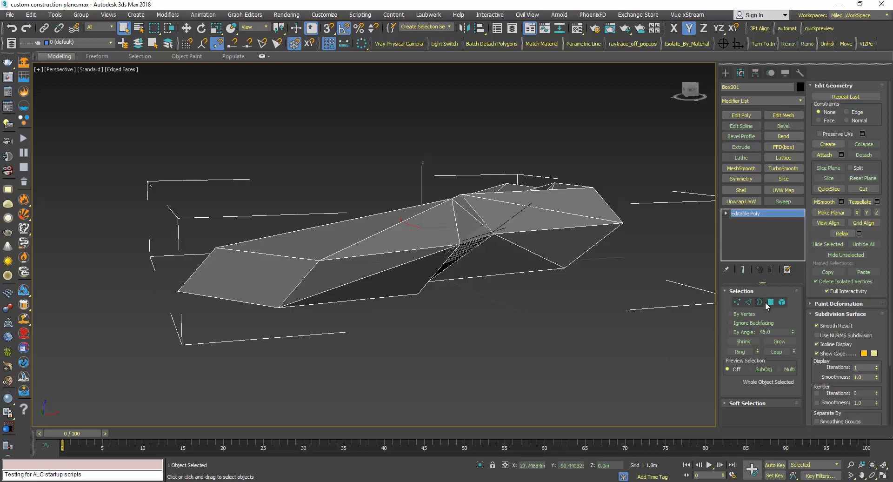
Select Box001's end polygon and drag it along the custom grid's axes with the Move gizmo.
click(770, 302)
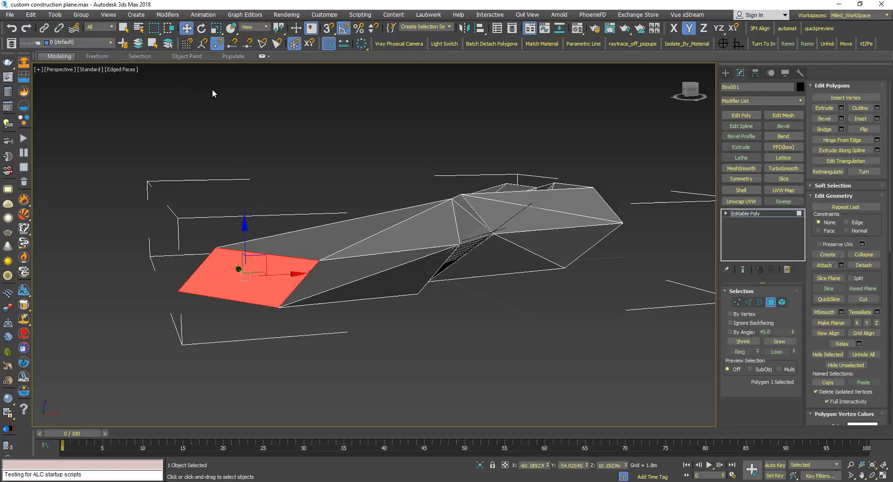
click(250, 27)
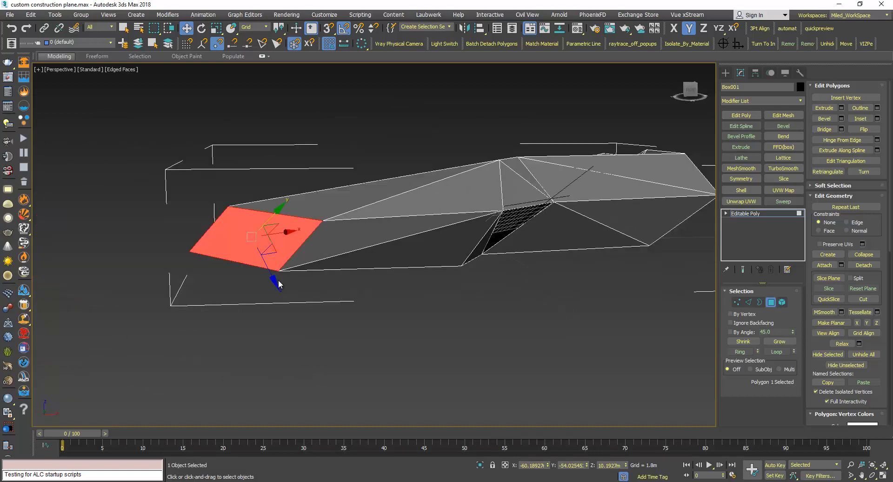
drag(279, 282, 279, 296)
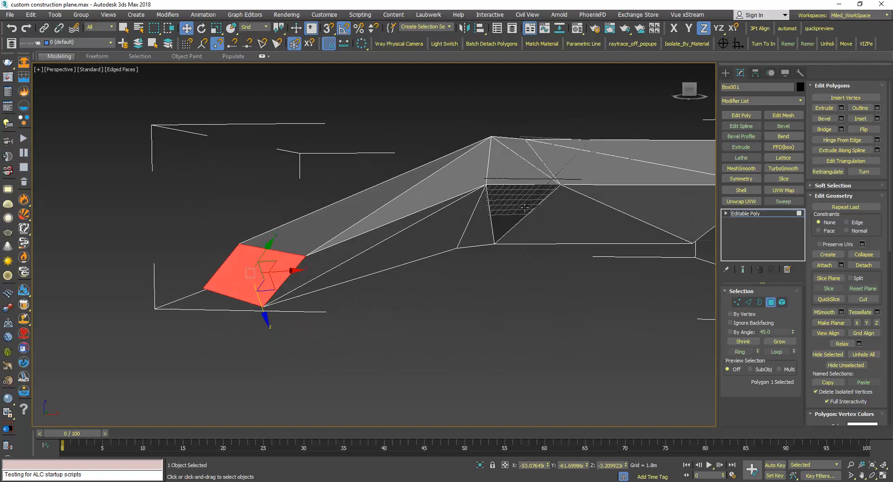
mouse_move(288, 267)
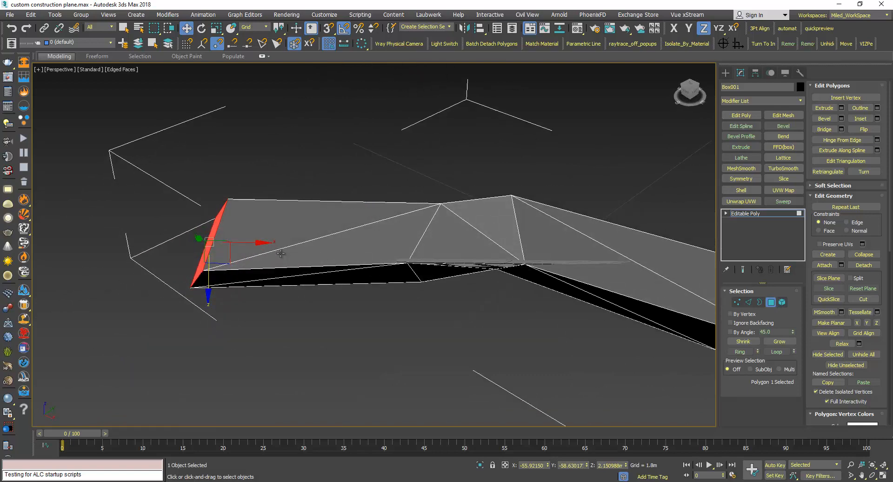
drag(279, 253, 199, 326)
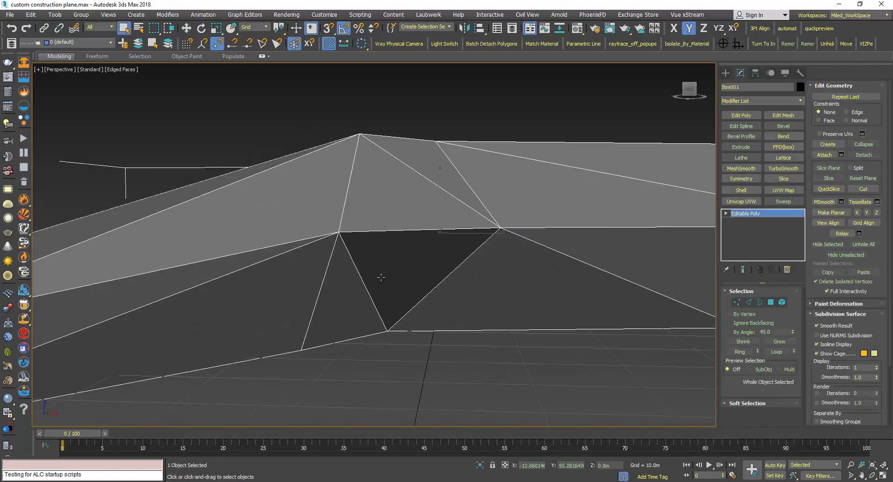
mouse_move(678, 319)
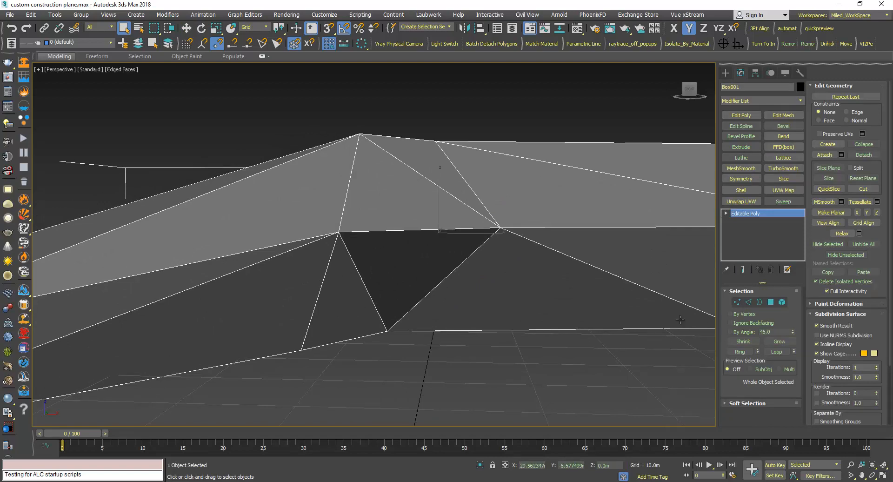
At Polygon level, pick the two polygons forming Box001's dark triangular face.
click(770, 302)
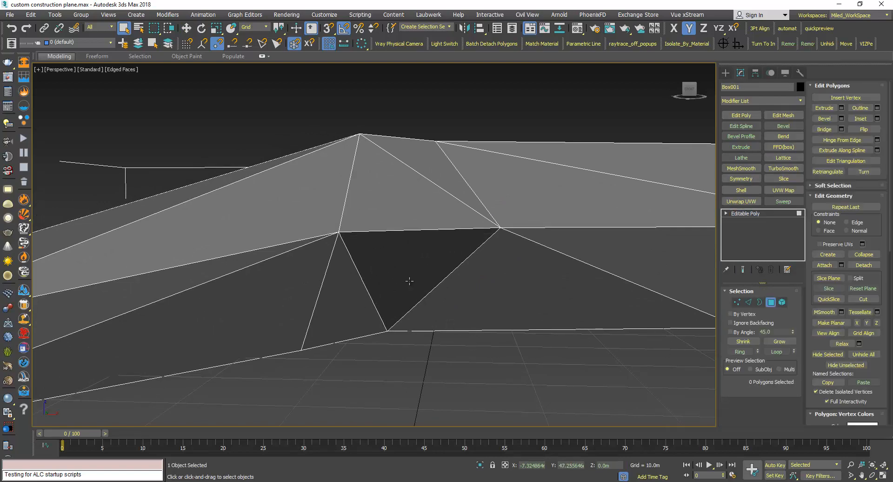
click(399, 279)
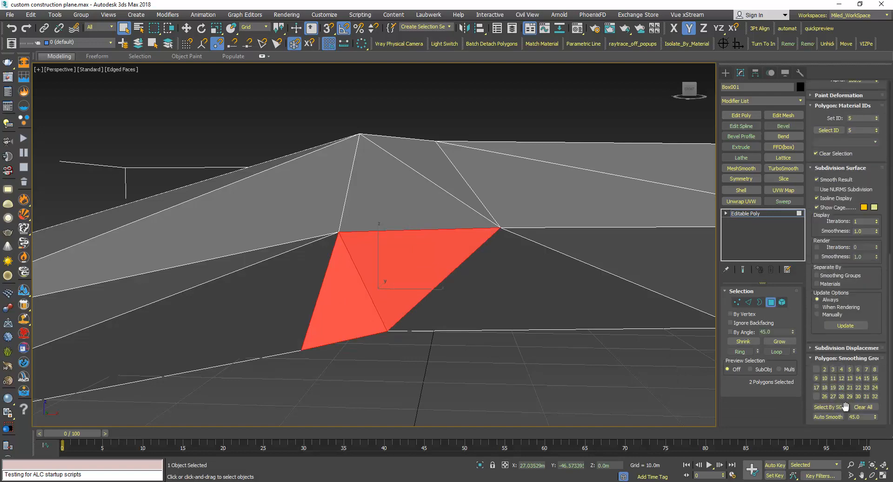
mouse_move(779, 328)
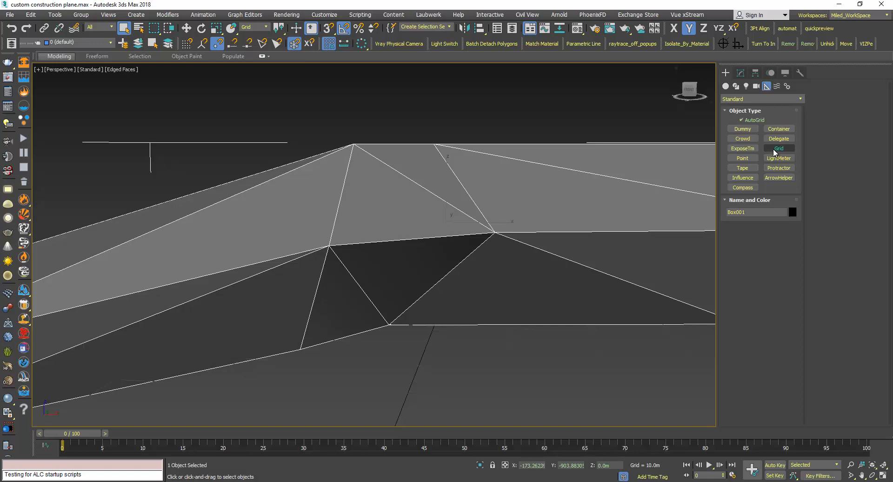
Drop an AutoGrid grid helper onto the dark face and view how it sits from another angle.
click(777, 148)
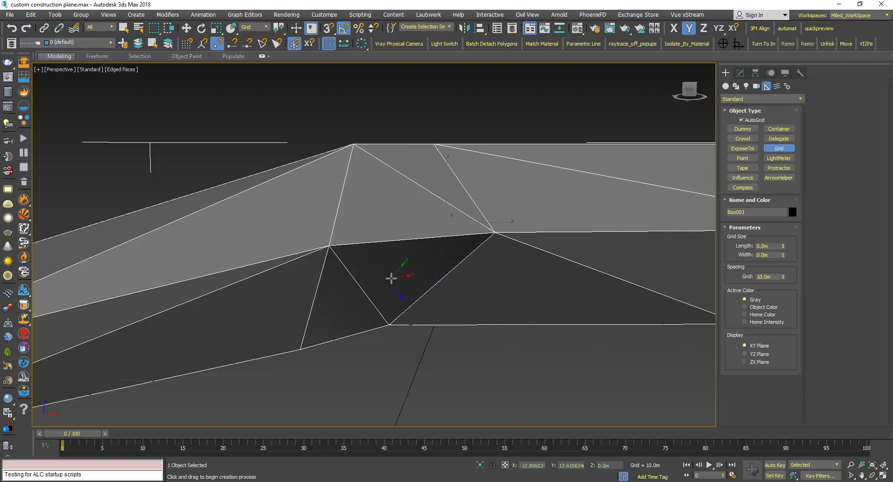
drag(391, 279, 408, 265)
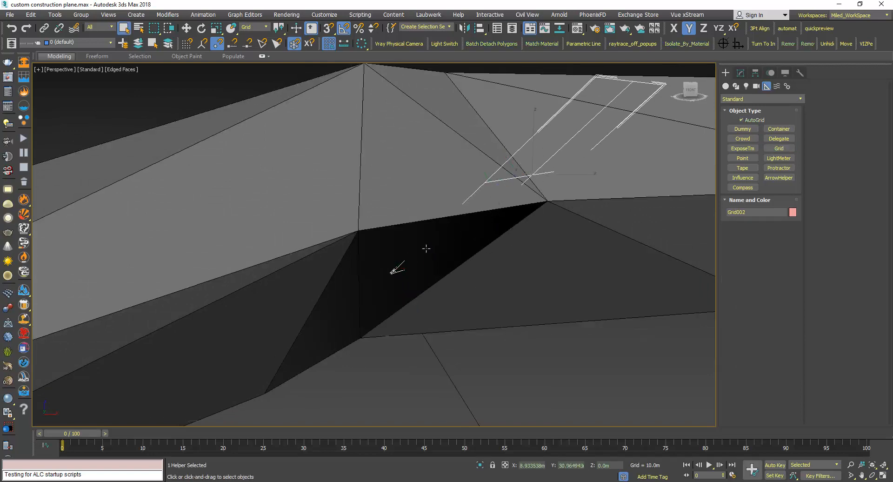
drag(426, 250, 415, 191)
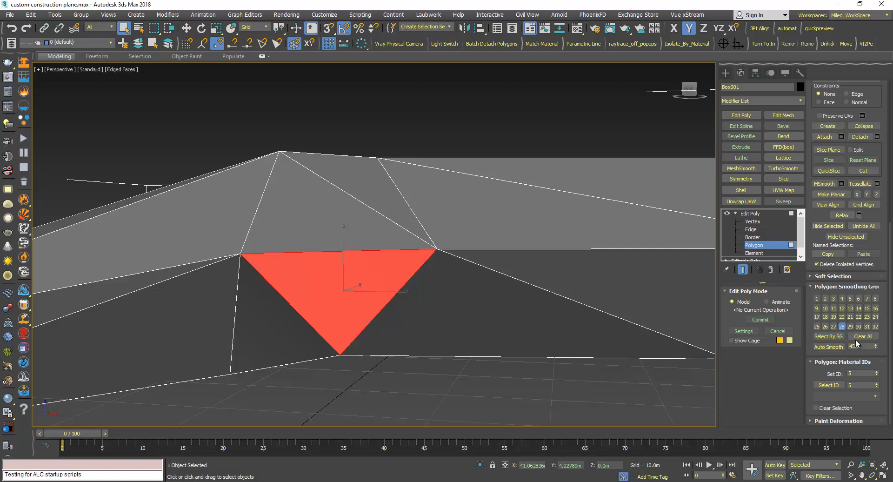
Clear All smoothing groups on the triangle so it shades flat, then toggle Edged Faces with F4.
click(863, 336)
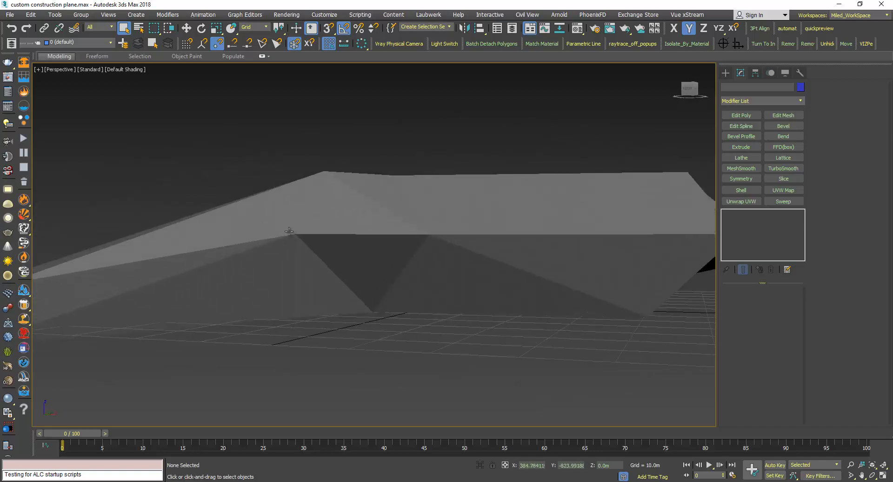
key(F4)
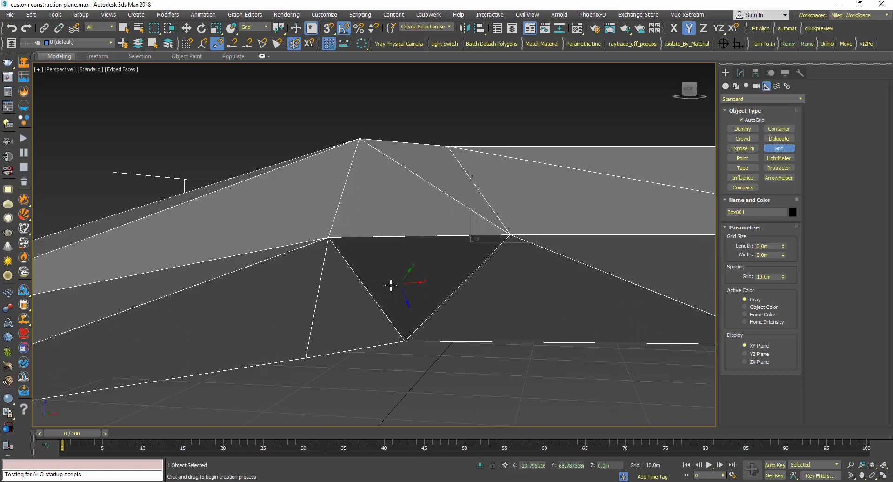
Create Grid002 flat against the triangular face and confirm its alignment from several angles.
drag(386, 281, 566, 190)
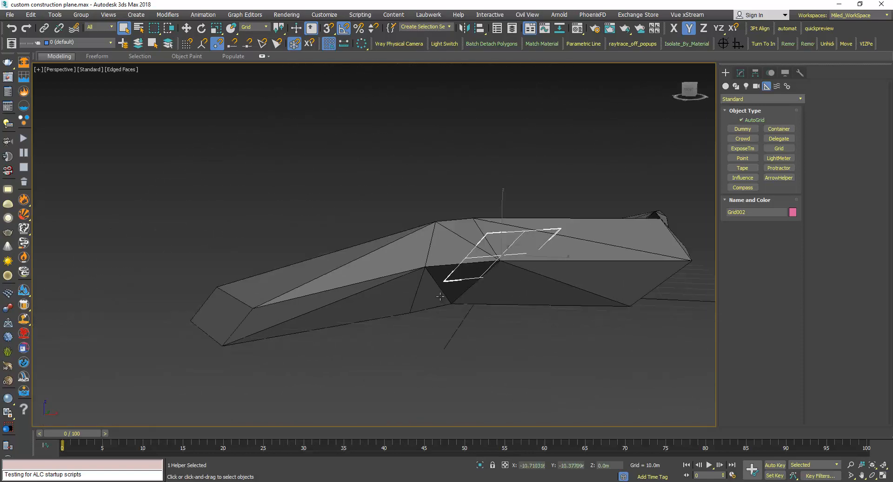
drag(438, 296, 419, 279)
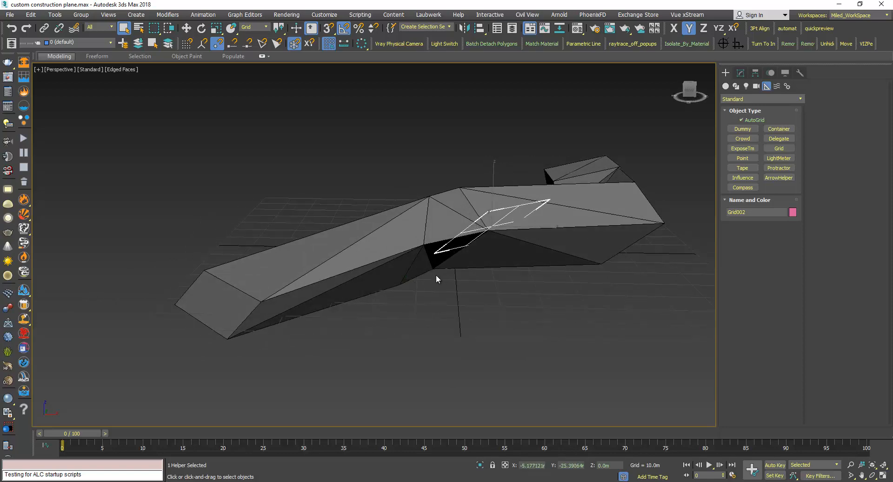
drag(435, 279, 412, 302)
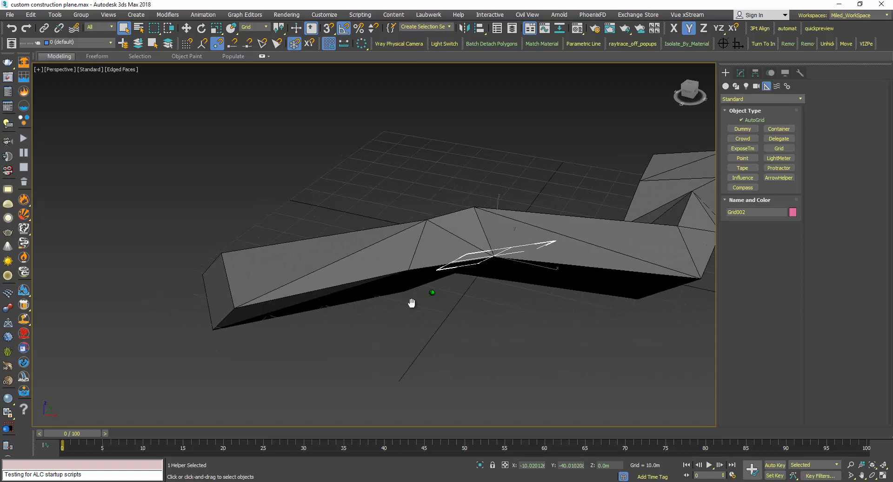
drag(412, 302, 430, 285)
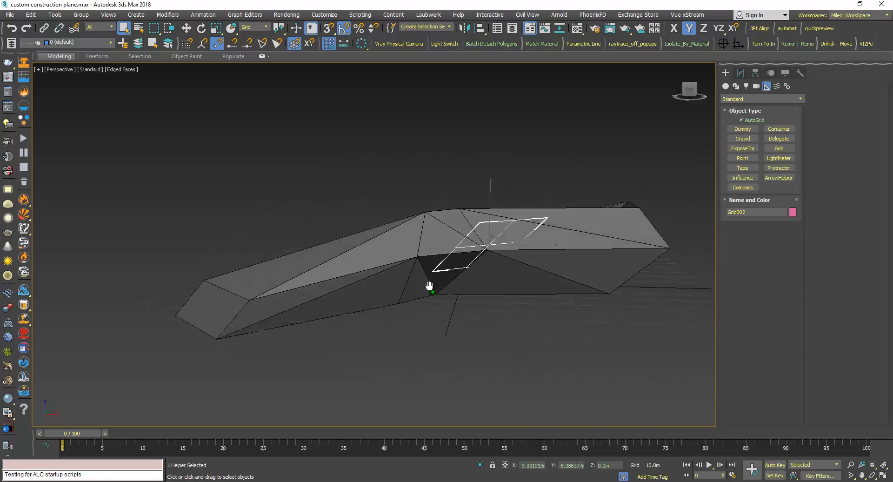